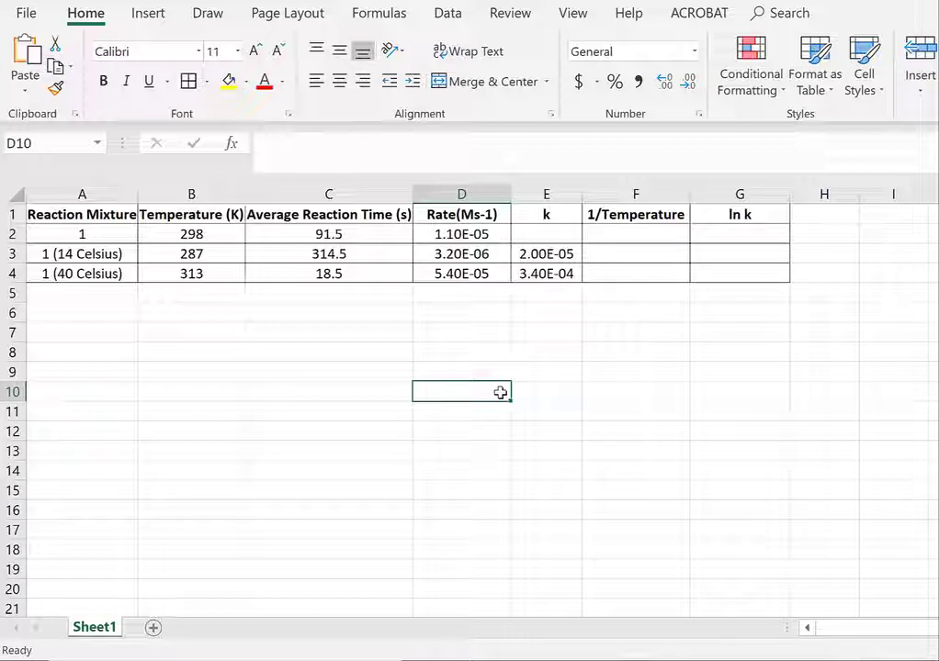
{"action": "mouse_move", "coordinate": [280, 334]}
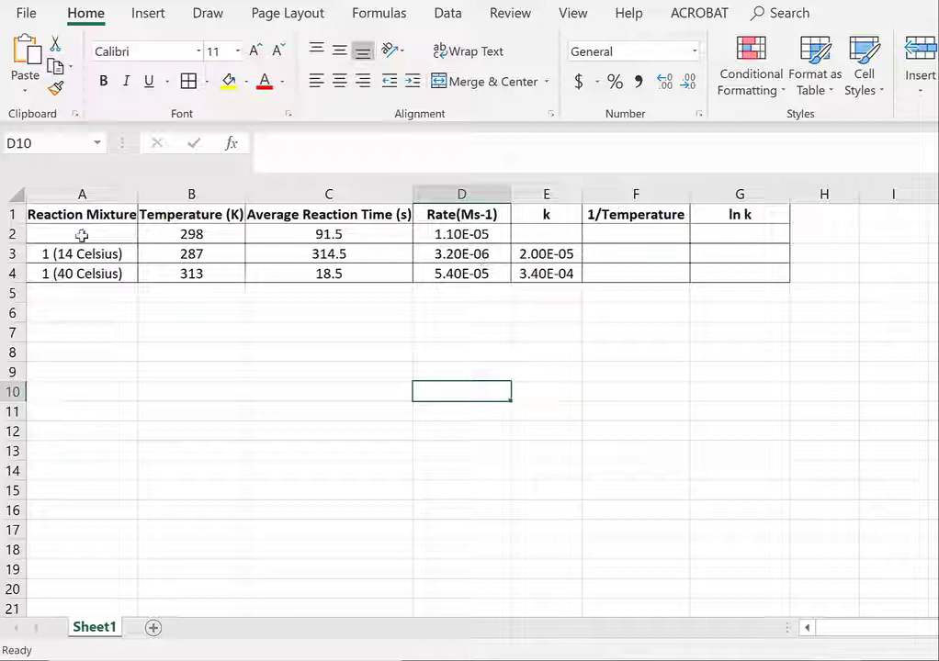
Enter 6.9e-5 (6.90E-05) as the first mixture's k value in E2
{"action": "type", "text": "1"}
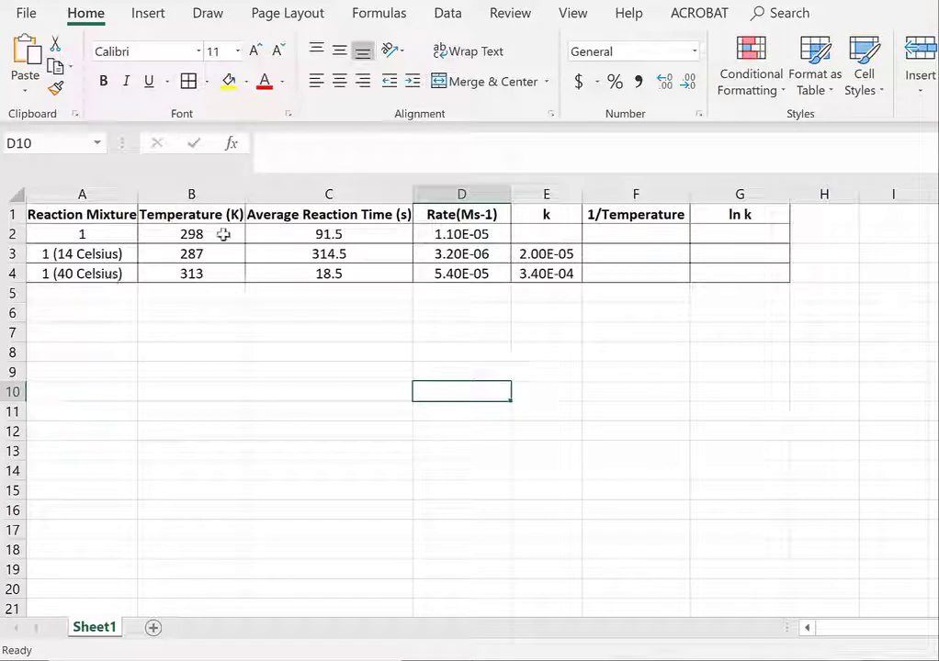
{"action": "mouse_move", "coordinate": [381, 244]}
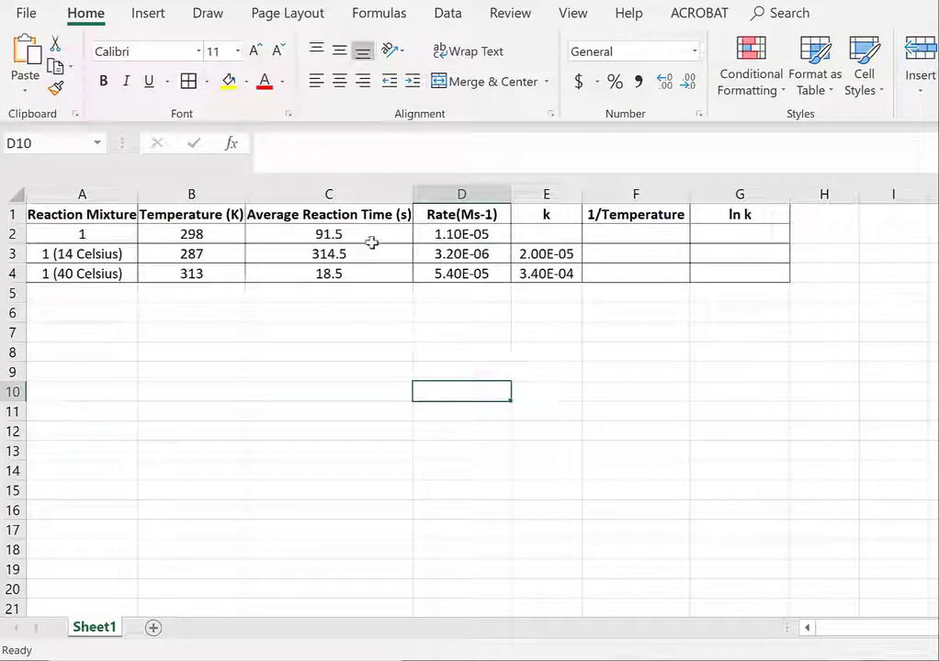
{"action": "mouse_move", "coordinate": [375, 273]}
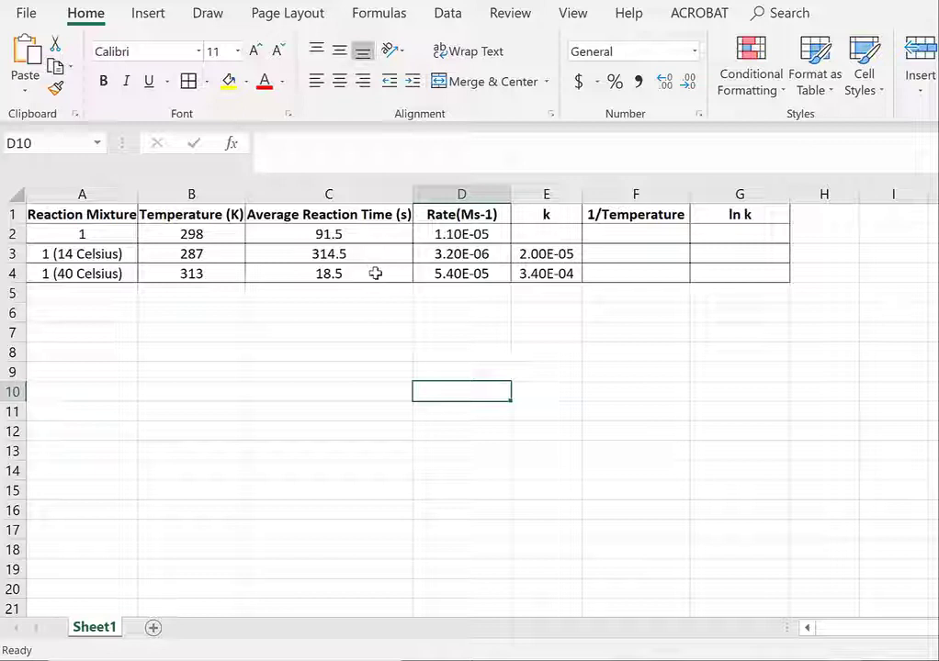
{"action": "mouse_move", "coordinate": [493, 279]}
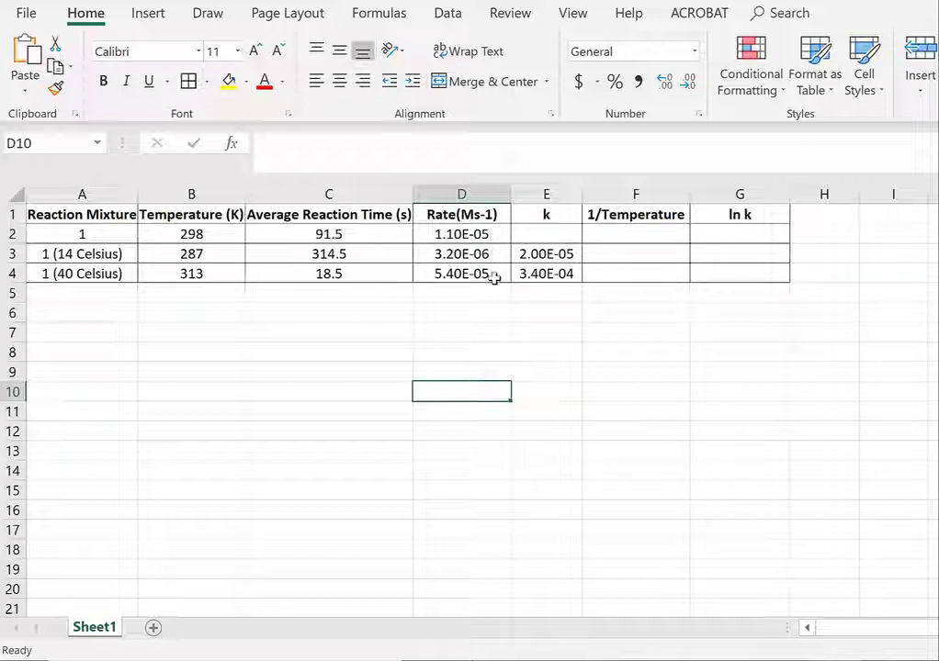
{"action": "mouse_move", "coordinate": [545, 244]}
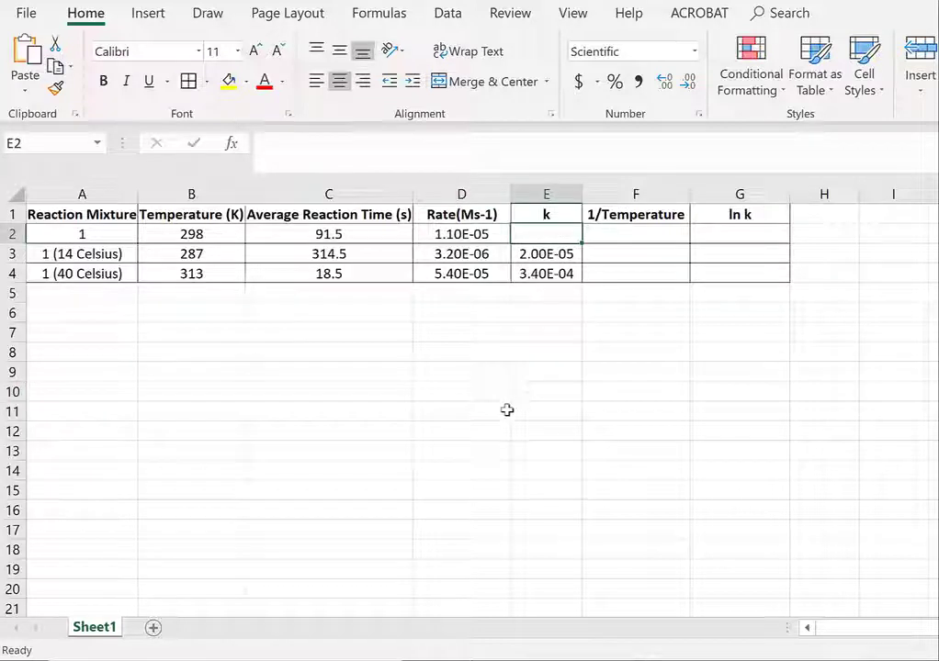
{"action": "type", "text": "6.9e"}
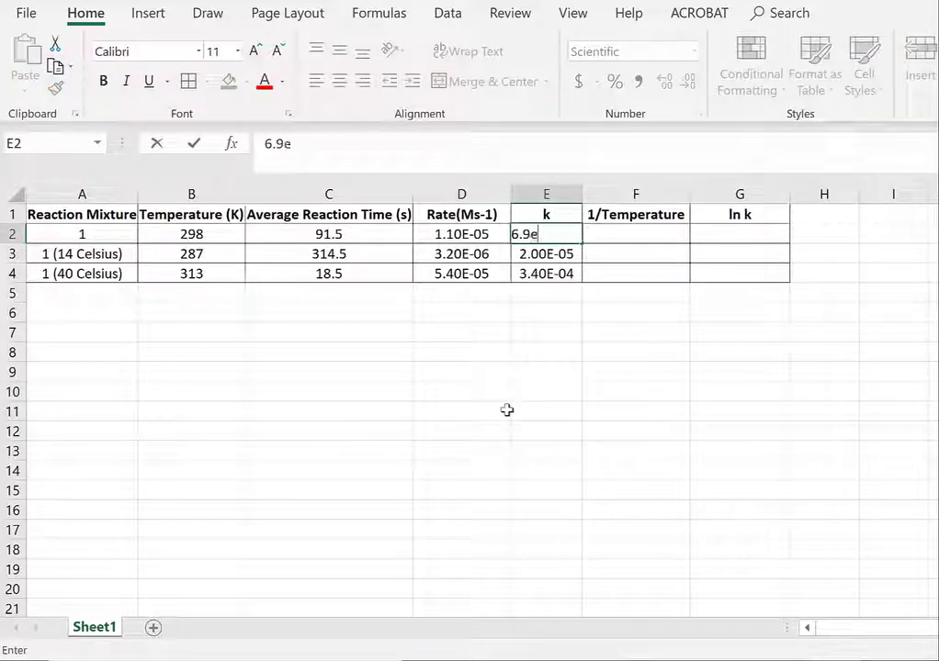
{"action": "type", "text": "-5"}
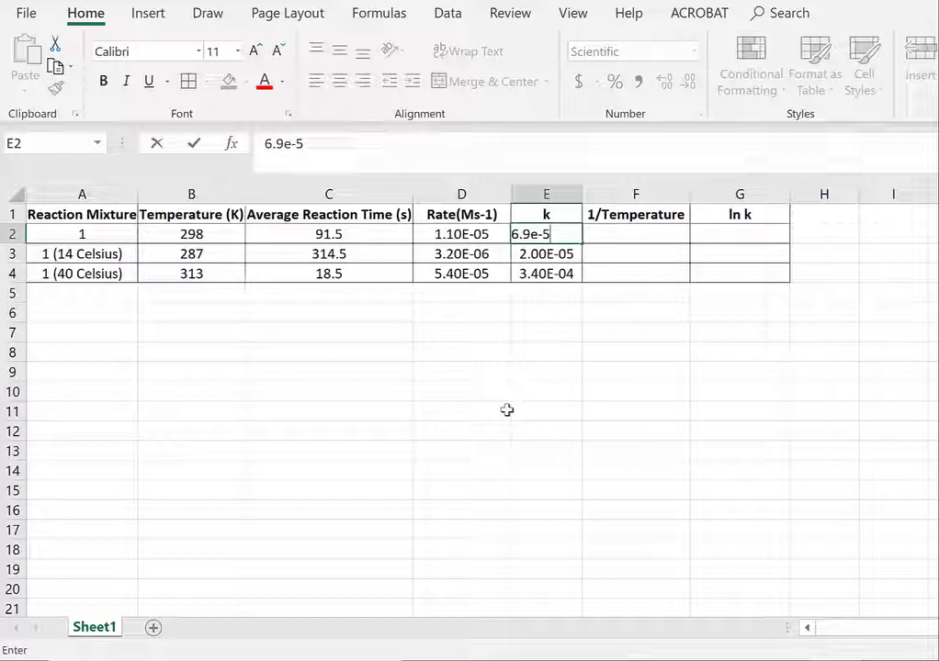
{"action": "key", "text": "enter"}
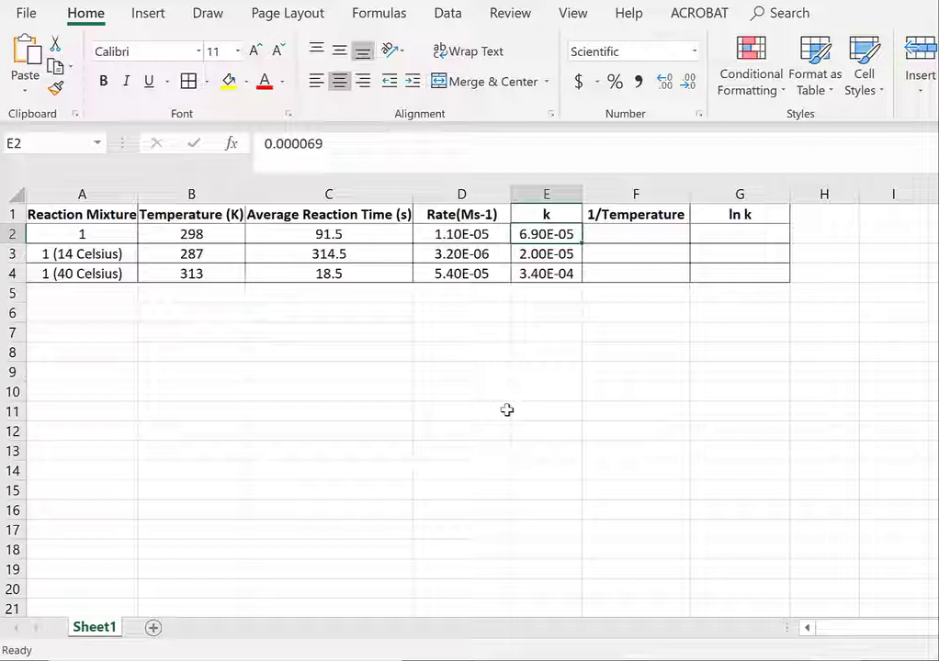
{"action": "left_click", "coordinate": [635, 233]}
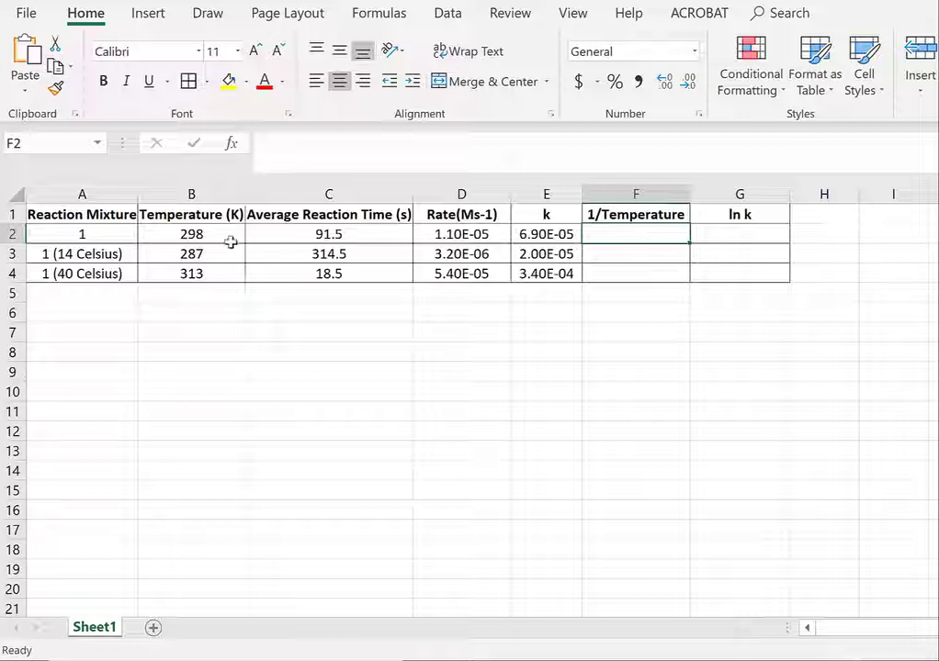
{"action": "mouse_move", "coordinate": [242, 370]}
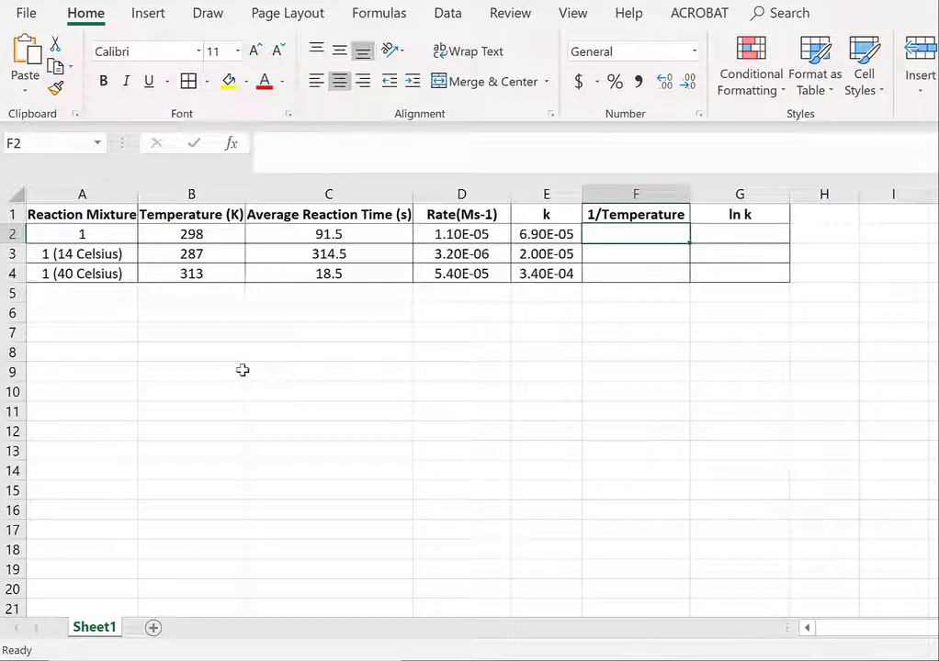
Enter =1/B2 in F2 and copy it down through F4
{"action": "type", "text": "=1/"}
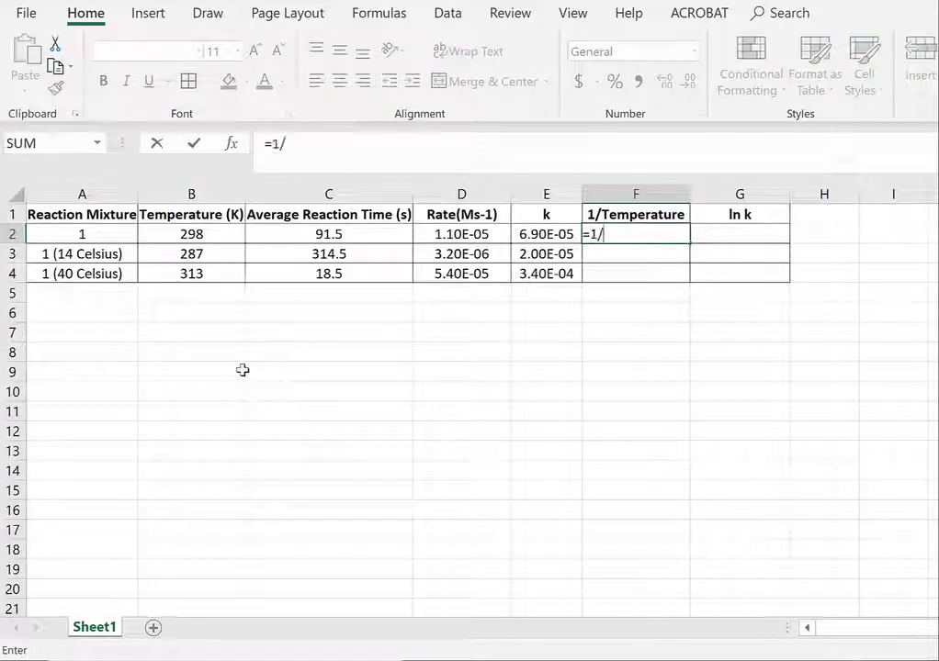
{"action": "left_click", "coordinate": [191, 233]}
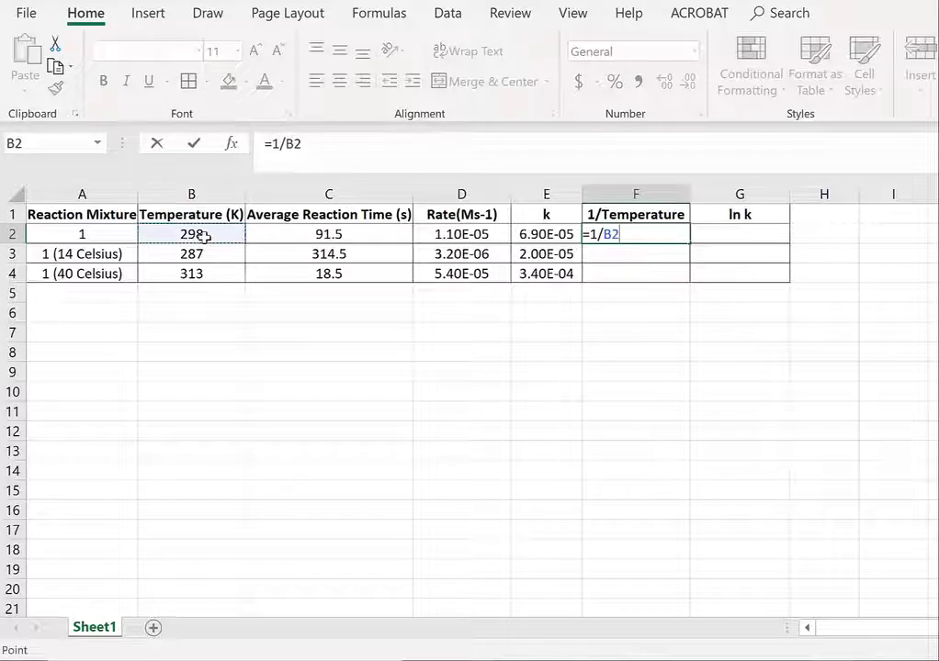
{"action": "key", "text": "enter"}
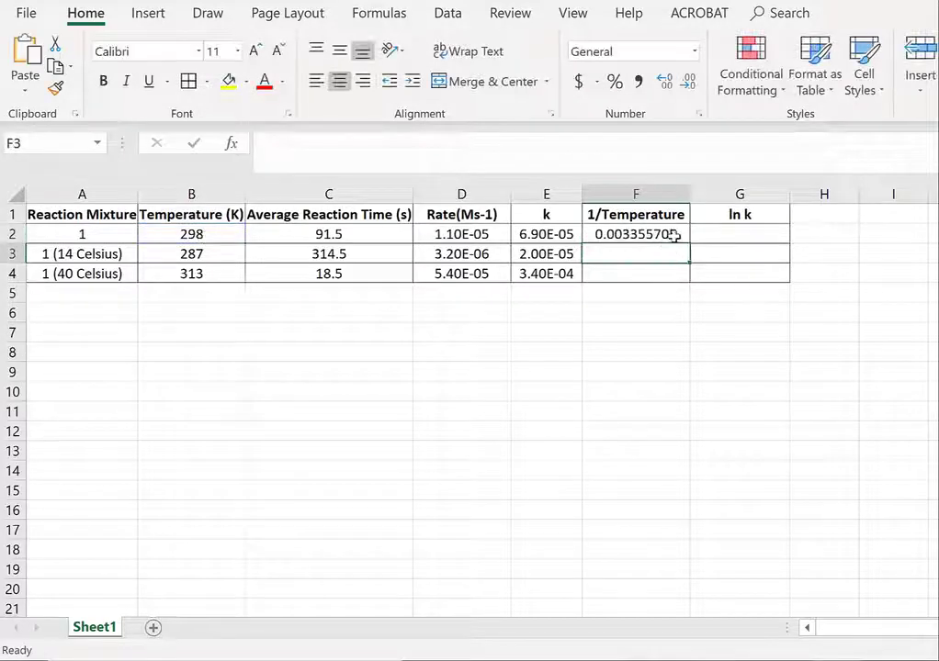
{"action": "left_click", "coordinate": [636, 233]}
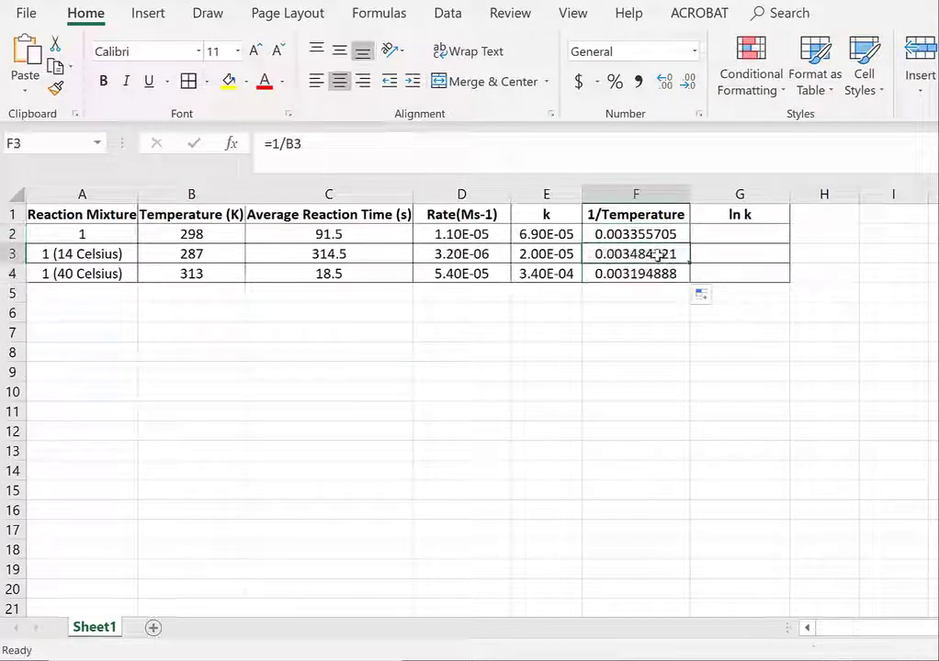
{"action": "left_click", "coordinate": [636, 272]}
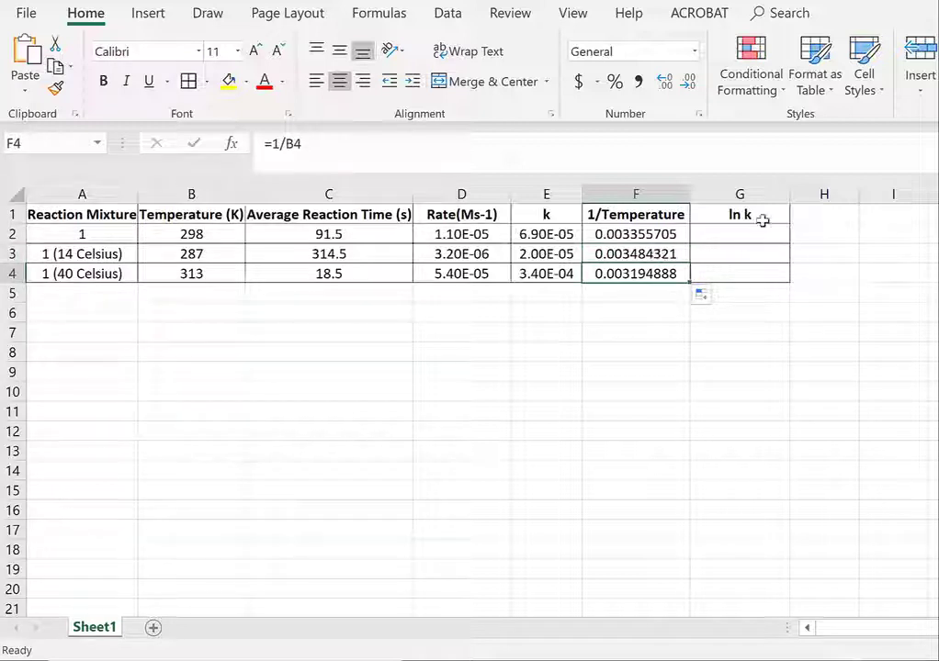
Start the ln k formula in G2 as =LN of the first k value
{"action": "left_click", "coordinate": [740, 234]}
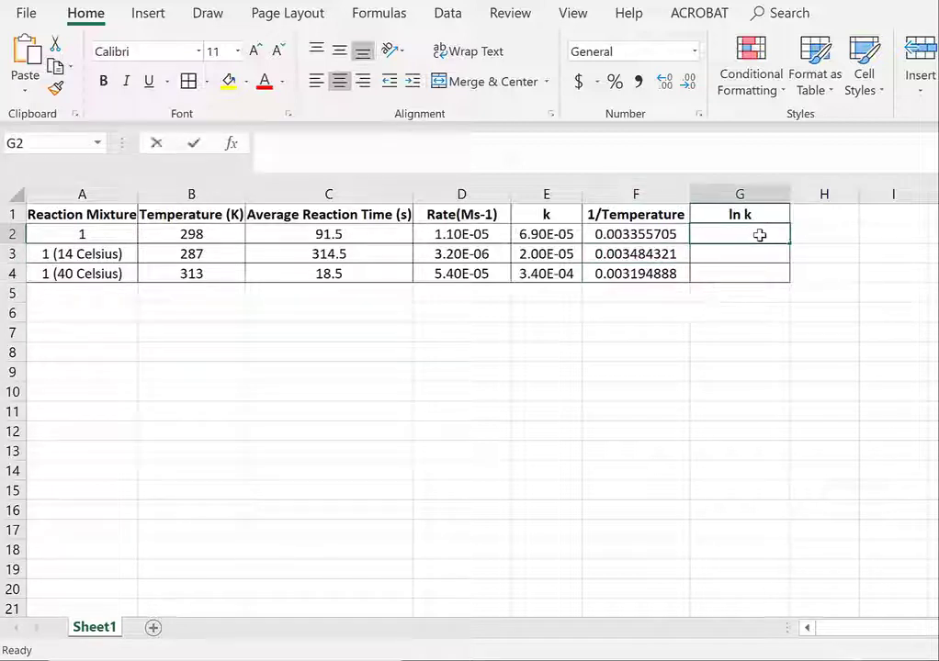
{"action": "type", "text": "=ln("}
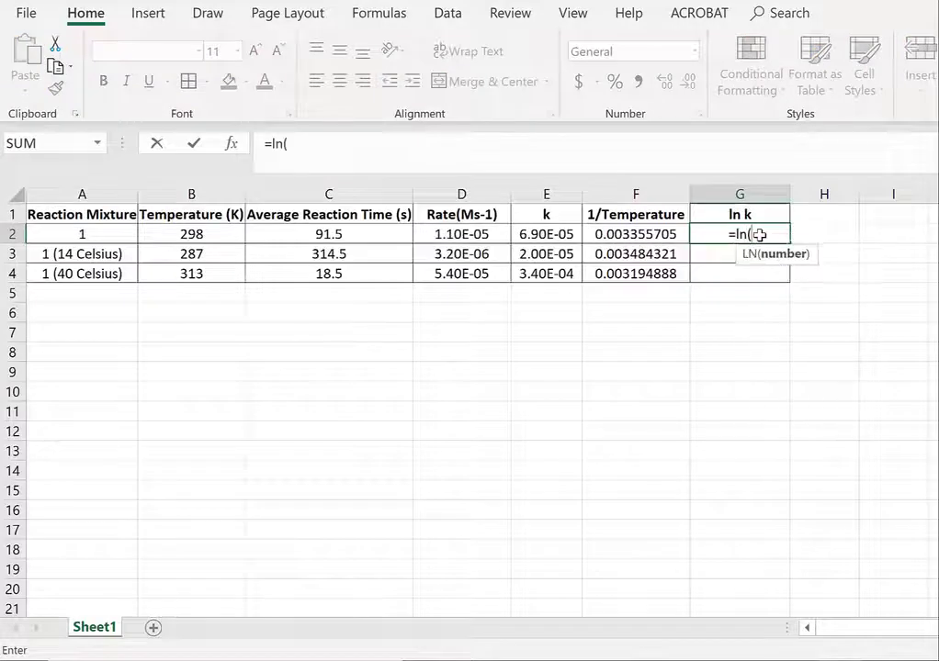
{"action": "left_click", "coordinate": [545, 234]}
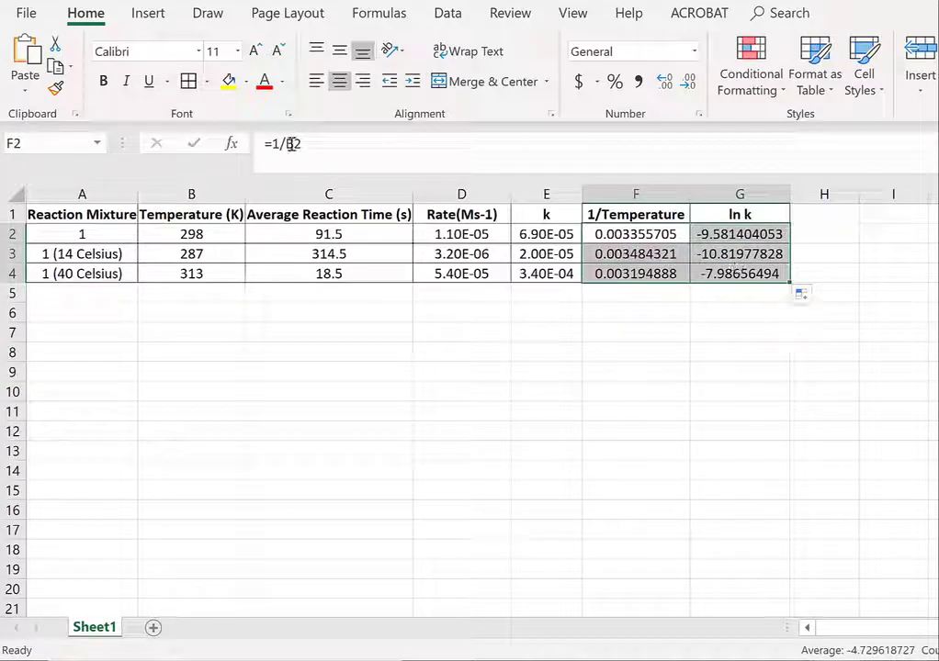
Insert a markers-only scatter chart of the data from the Insert tab
{"action": "left_click", "coordinate": [148, 12]}
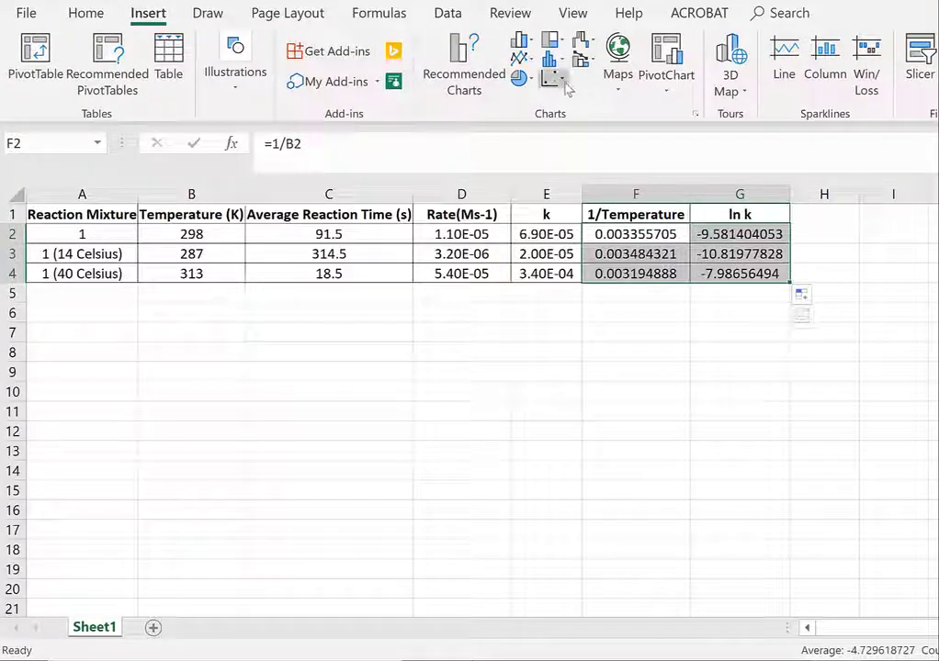
{"action": "left_click", "coordinate": [551, 80]}
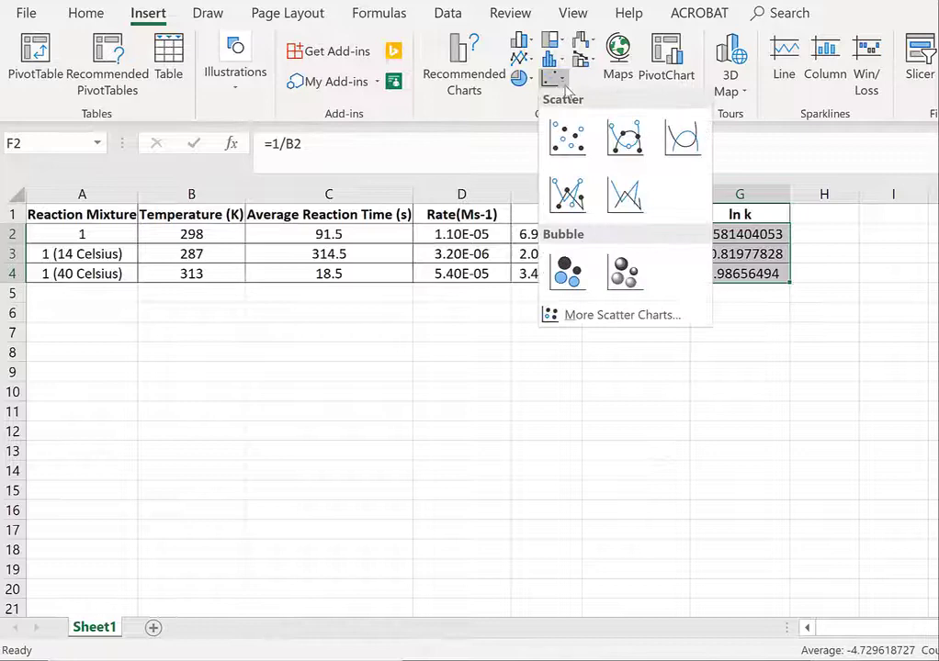
{"action": "left_click", "coordinate": [567, 136]}
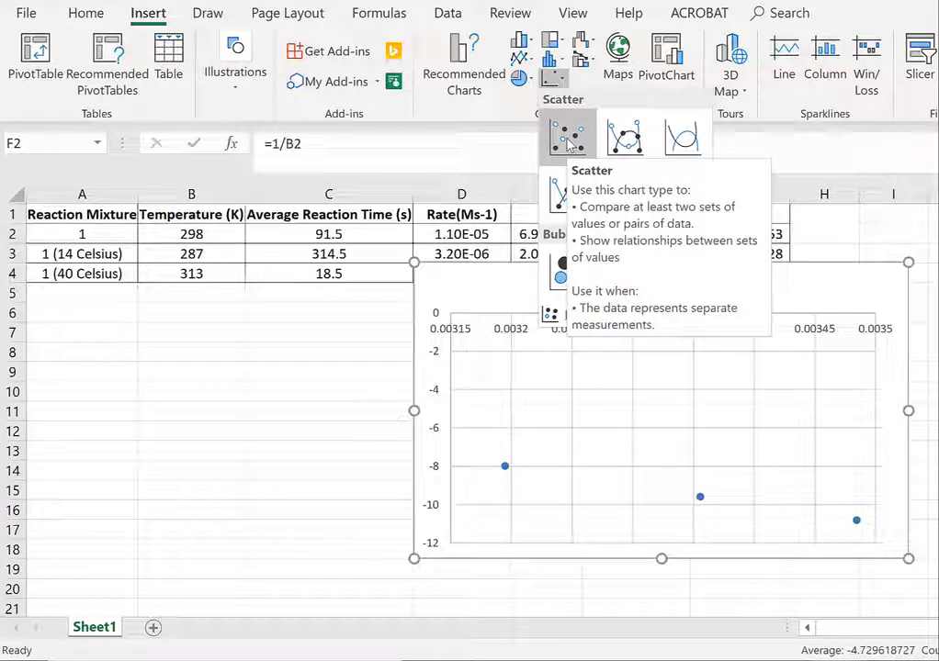
{"action": "left_click", "coordinate": [566, 136]}
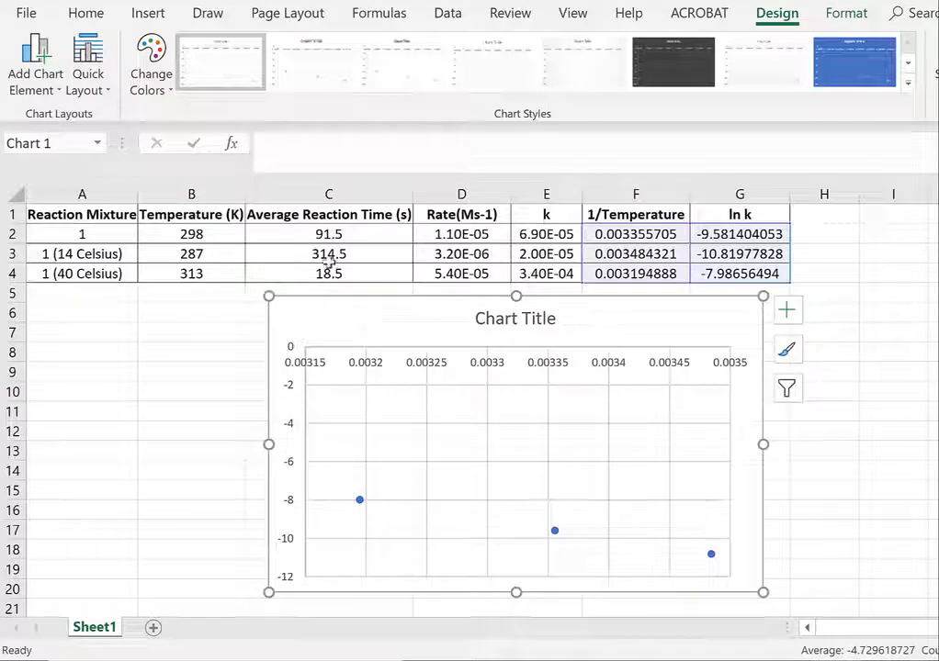
Apply Quick Layout 9 to show the trendline equation y = -9794.1x + 23.298 and axis titles
{"action": "left_click", "coordinate": [89, 61]}
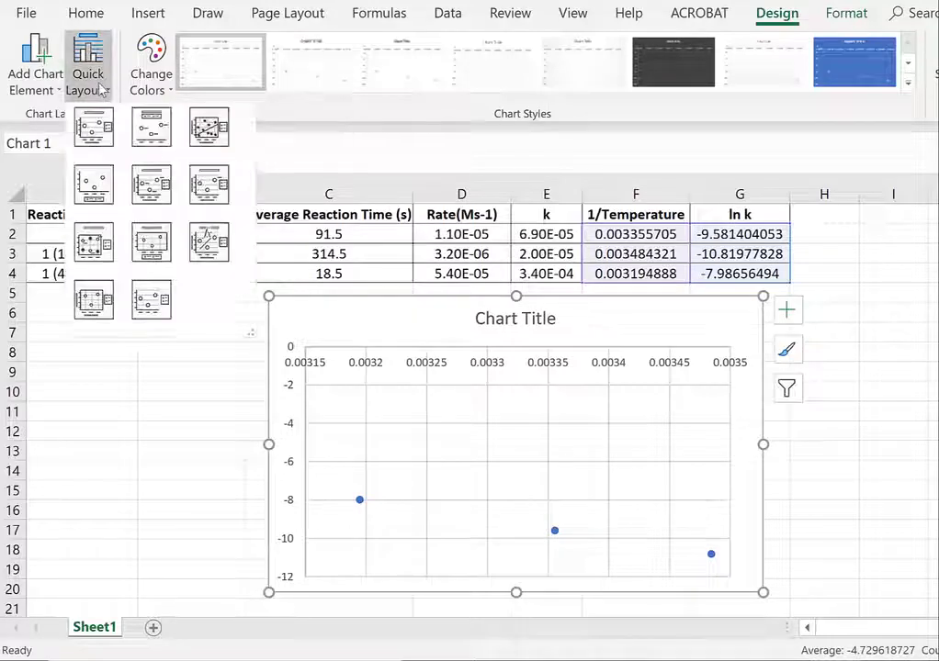
{"action": "left_click", "coordinate": [209, 247]}
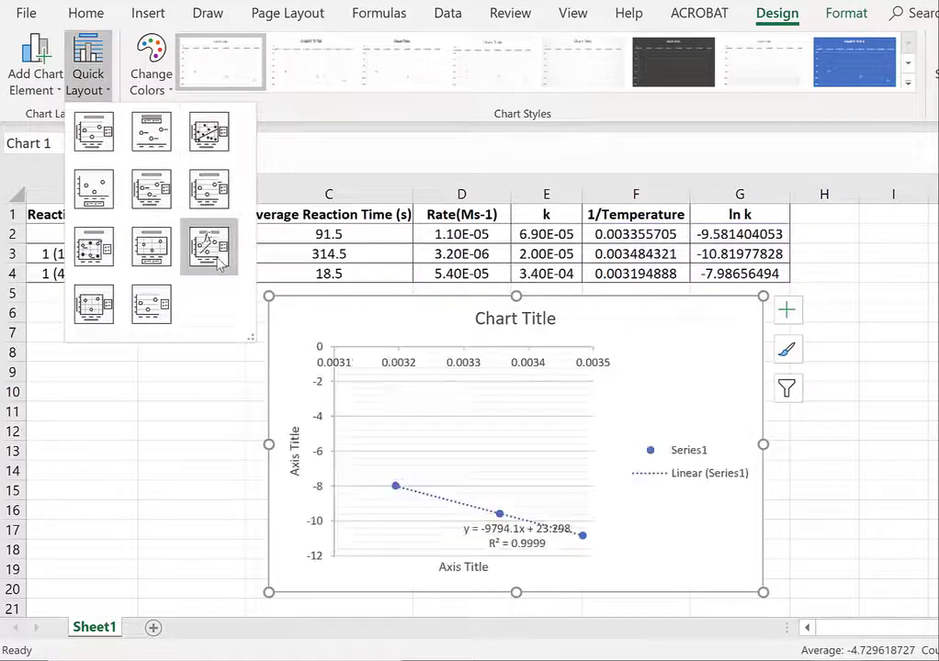
{"action": "mouse_move", "coordinate": [208, 246]}
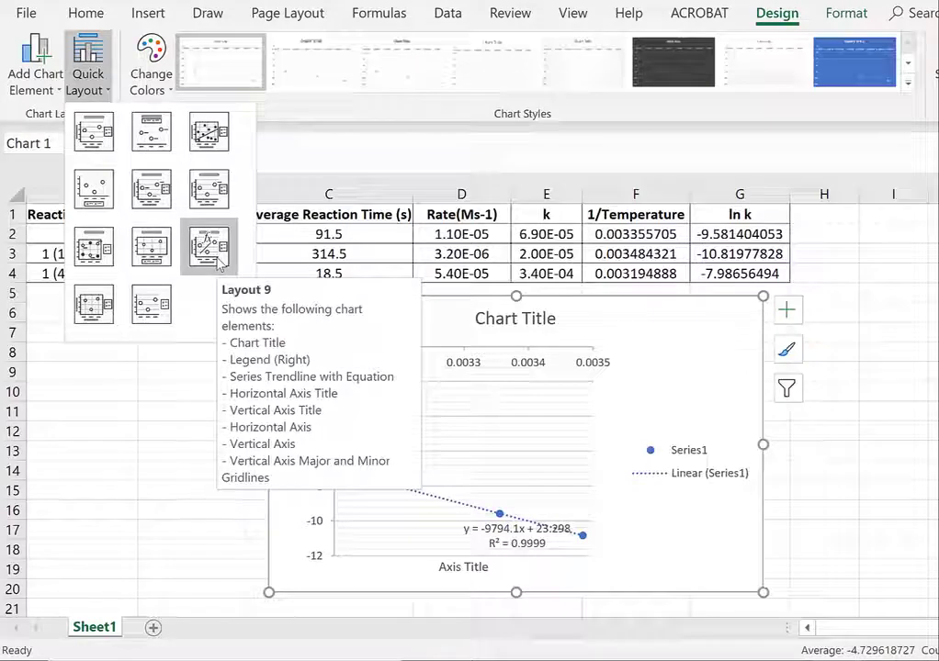
{"action": "left_click", "coordinate": [208, 246]}
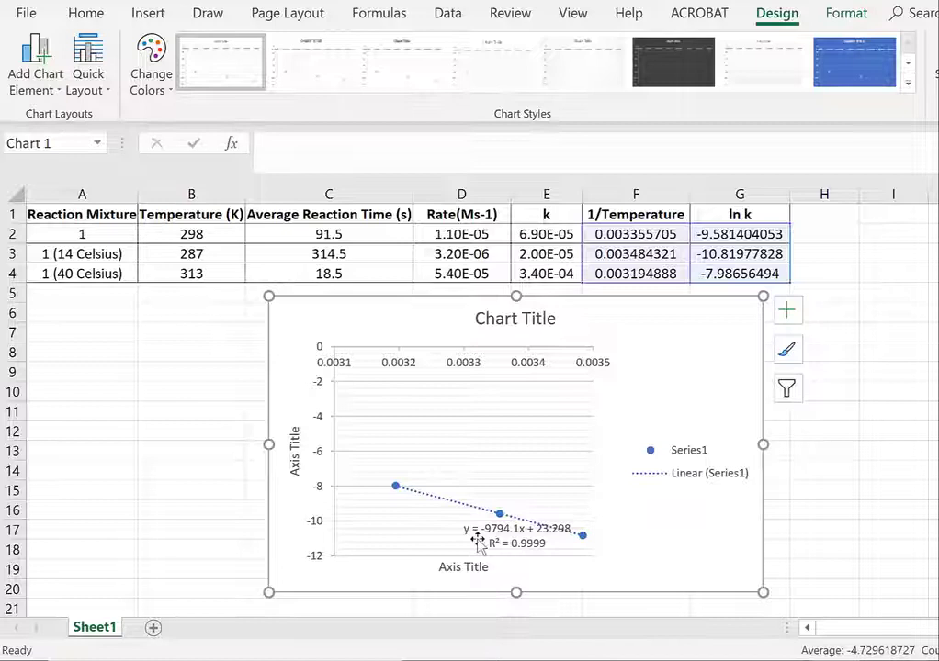
{"action": "left_click", "coordinate": [688, 461]}
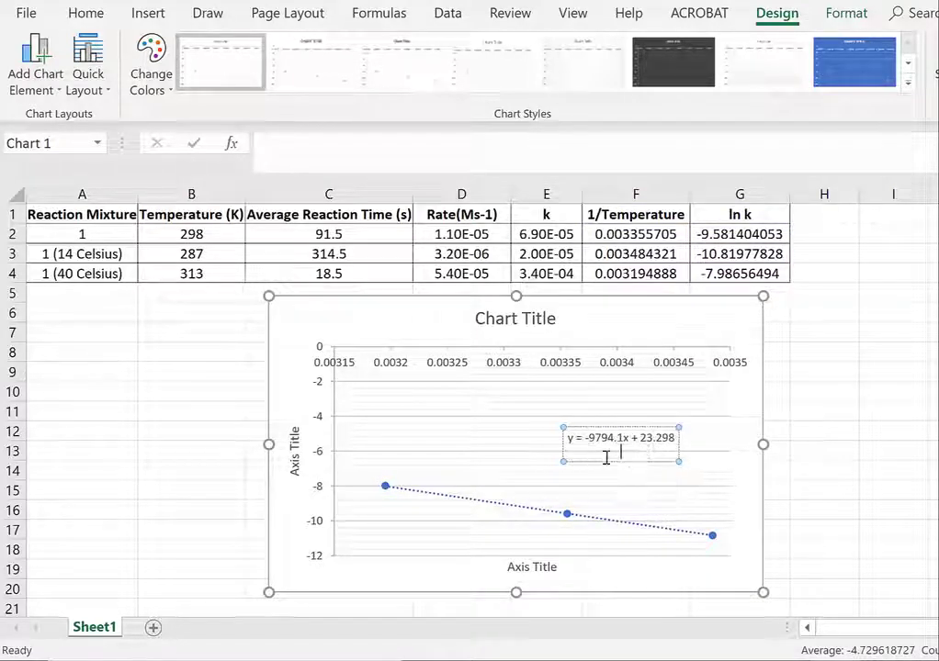
Select the trendline label to remove its R² line
{"action": "left_click", "coordinate": [650, 485]}
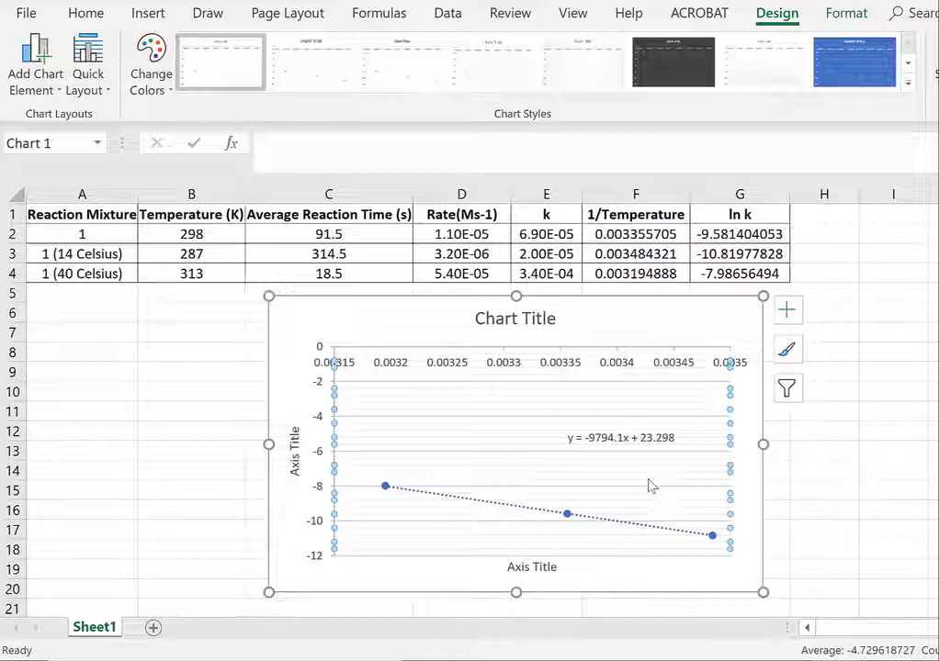
{"action": "mouse_move", "coordinate": [621, 437]}
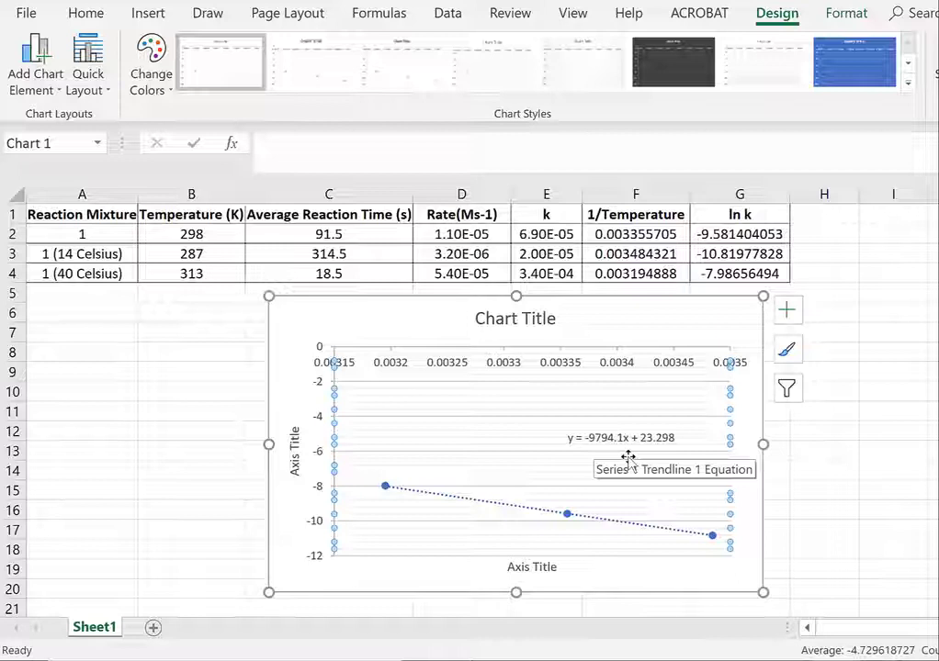
{"action": "mouse_move", "coordinate": [251, 136]}
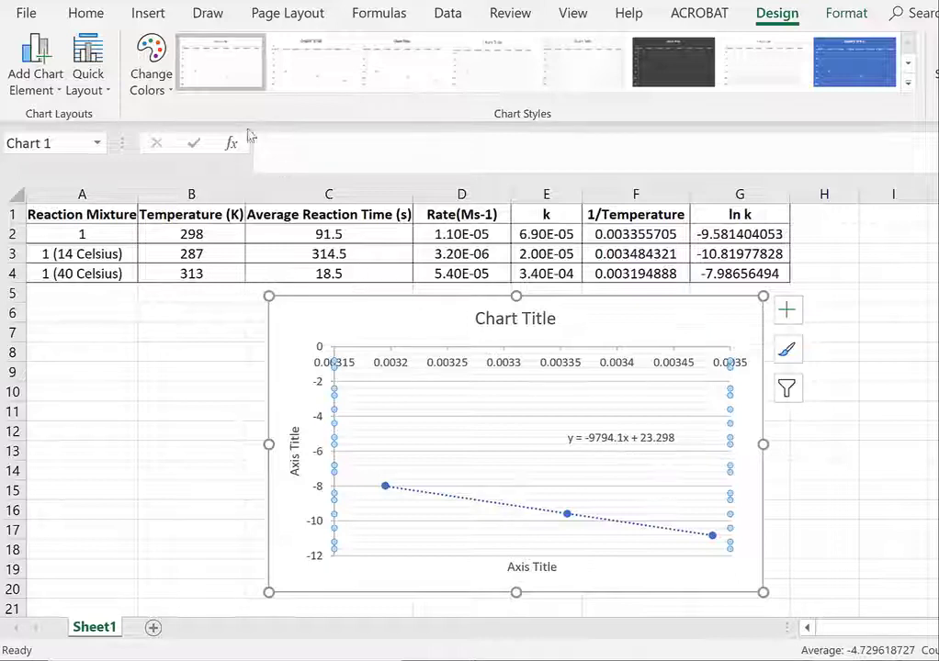
{"action": "mouse_move", "coordinate": [540, 319]}
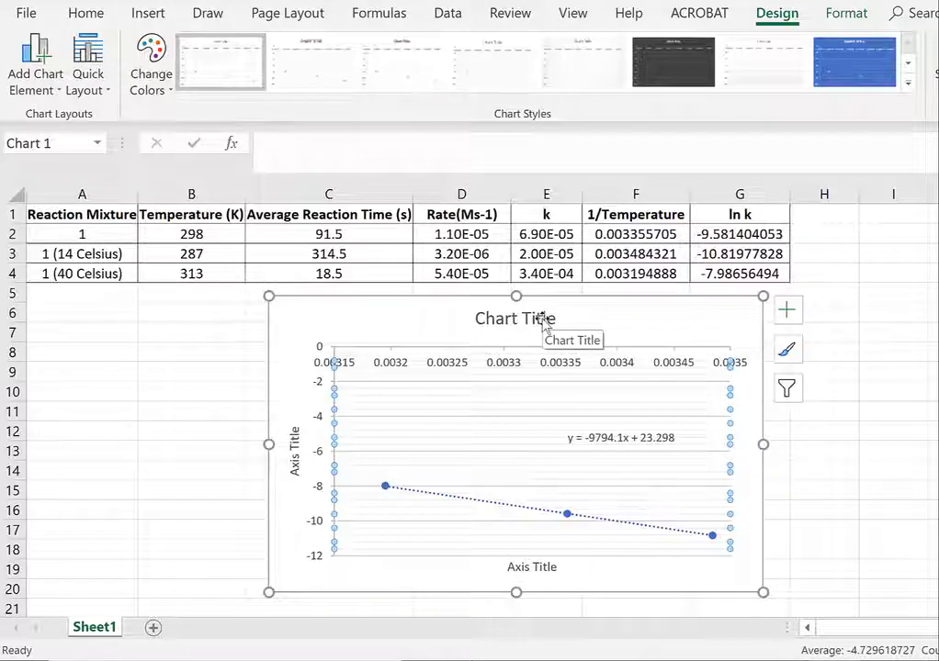
Select the chart title and enter 'ln k vs 1/Temp'
{"action": "left_click", "coordinate": [515, 318]}
{"action": "type", "text": "ln k"}
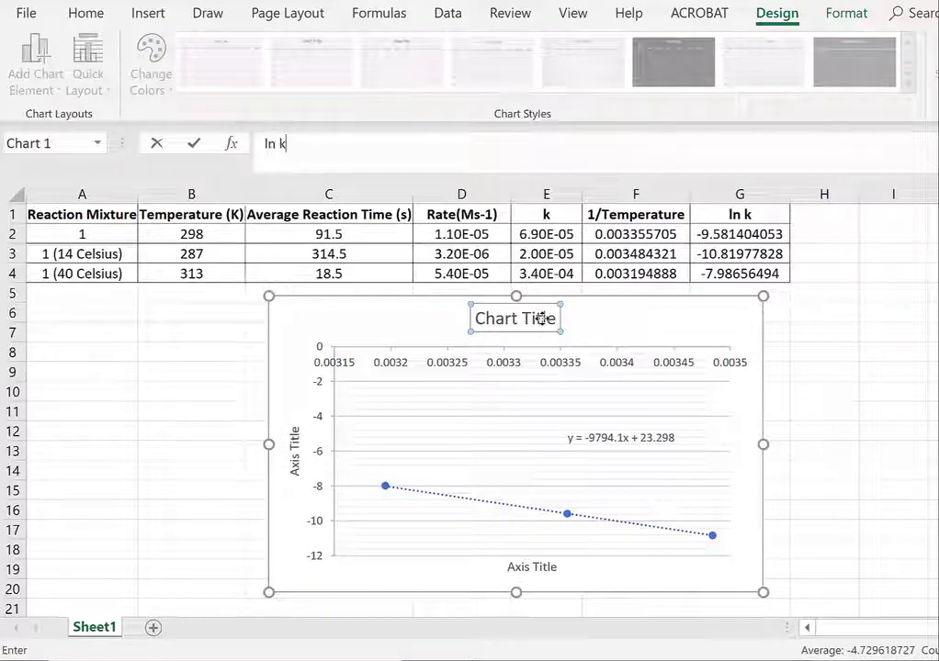
{"action": "type", "text": "vs"}
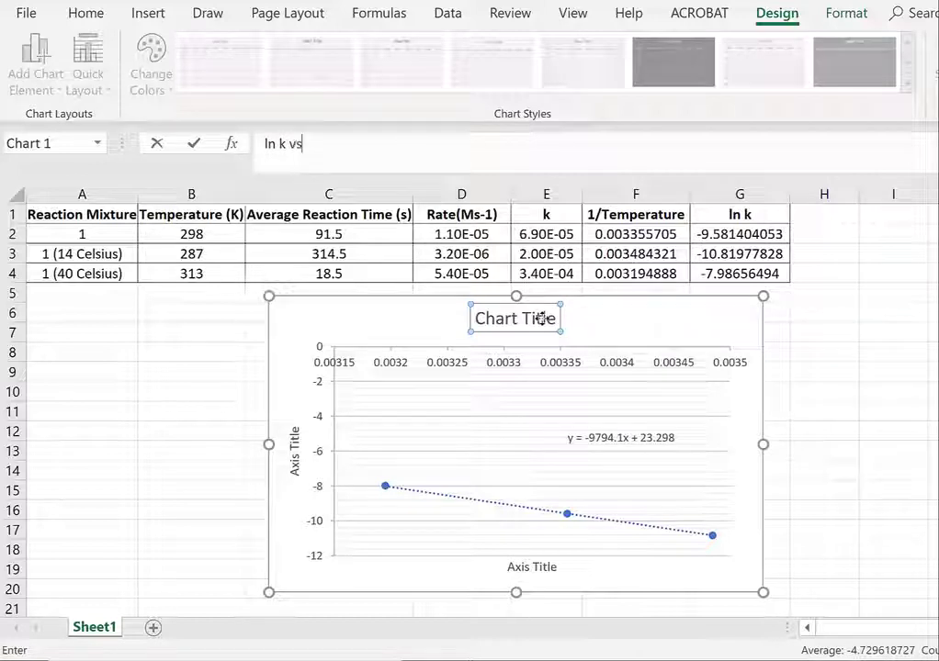
{"action": "type", "text": "1/Temp"}
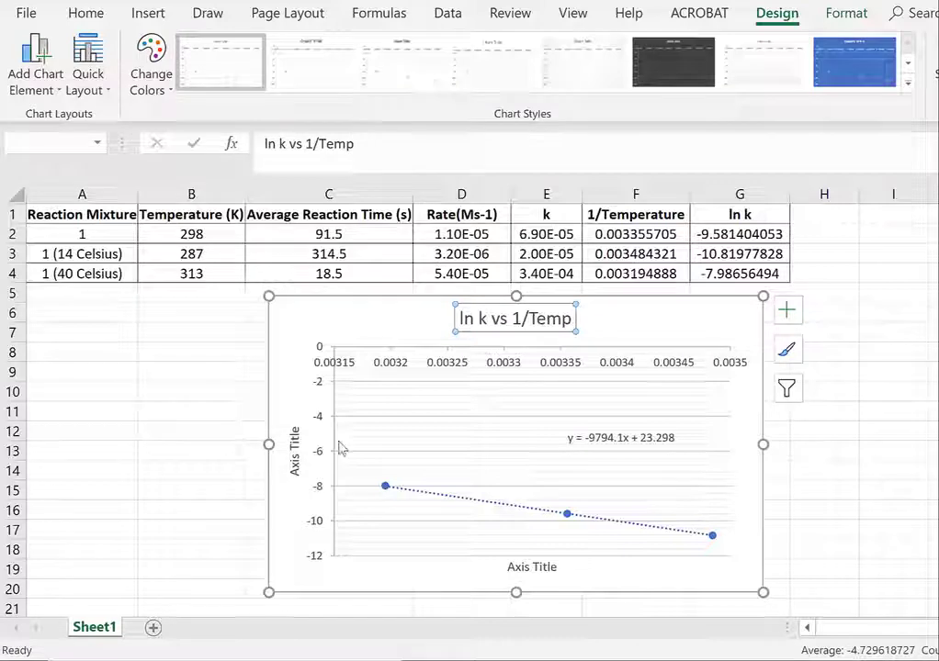
{"action": "mouse_move", "coordinate": [531, 566]}
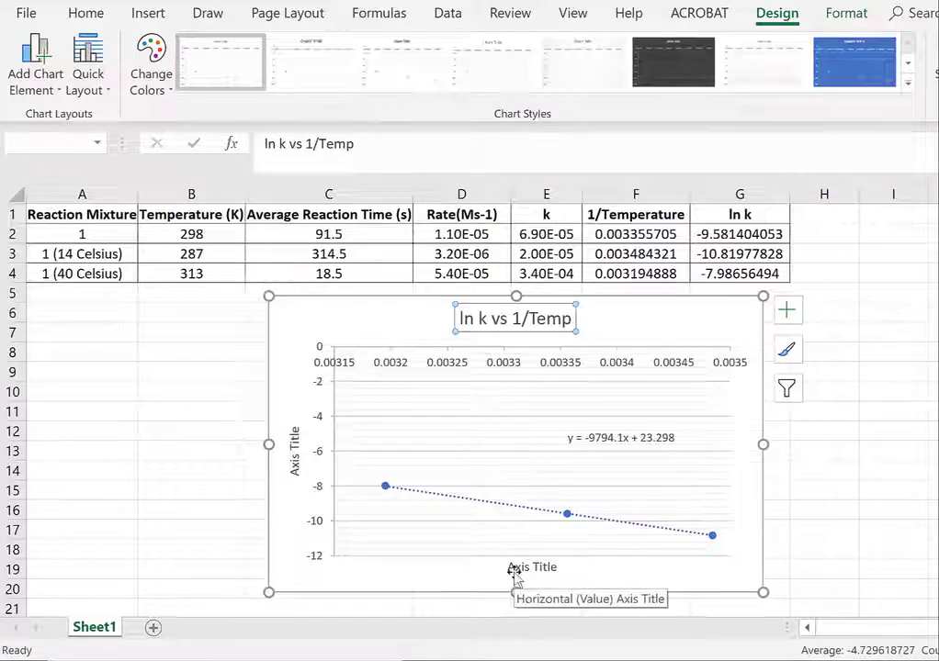